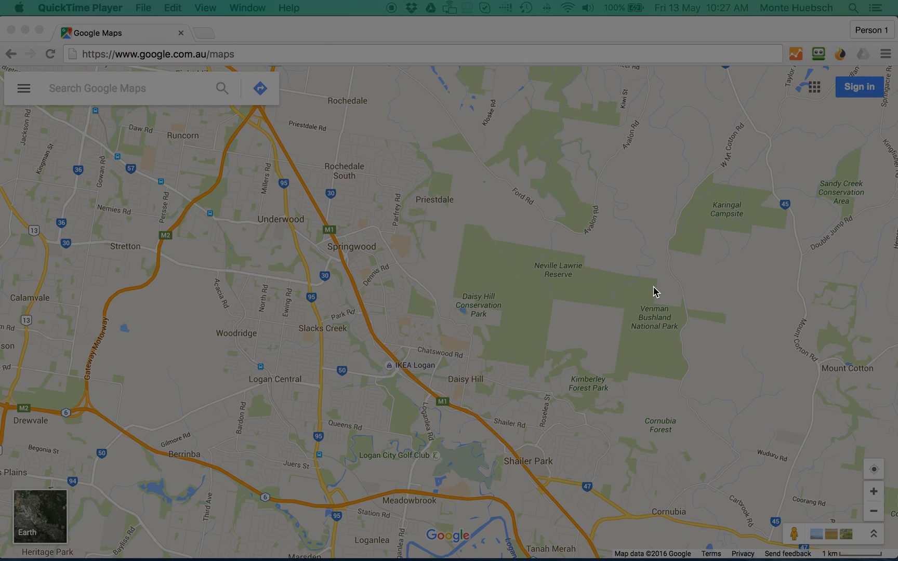
{"action": "mouse_move", "coordinate": [491, 239]}
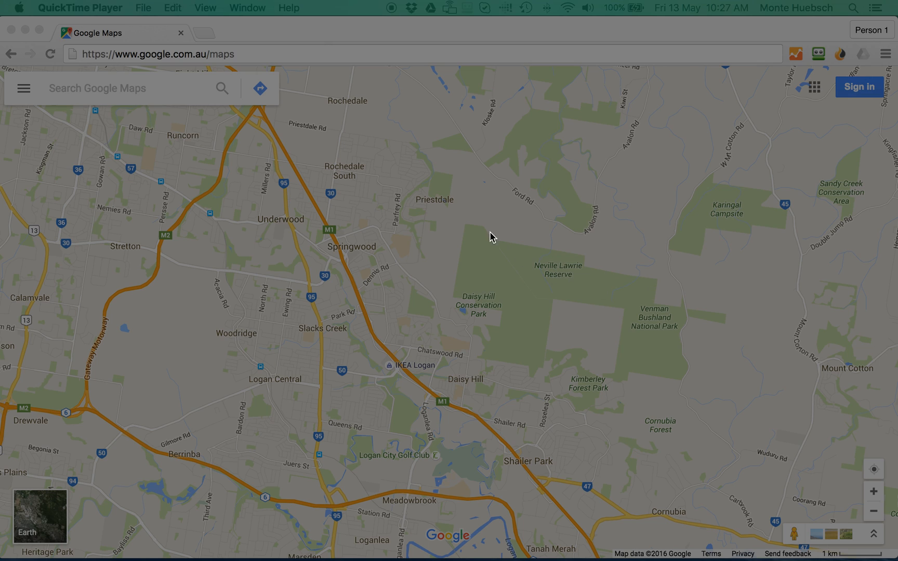
{"action": "mouse_move", "coordinate": [498, 212]}
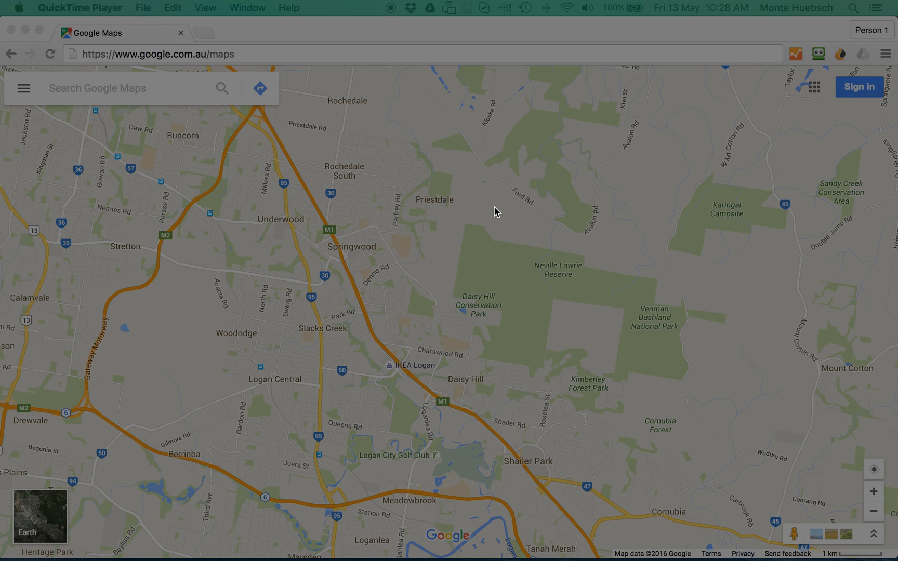
{"action": "mouse_move", "coordinate": [502, 212]}
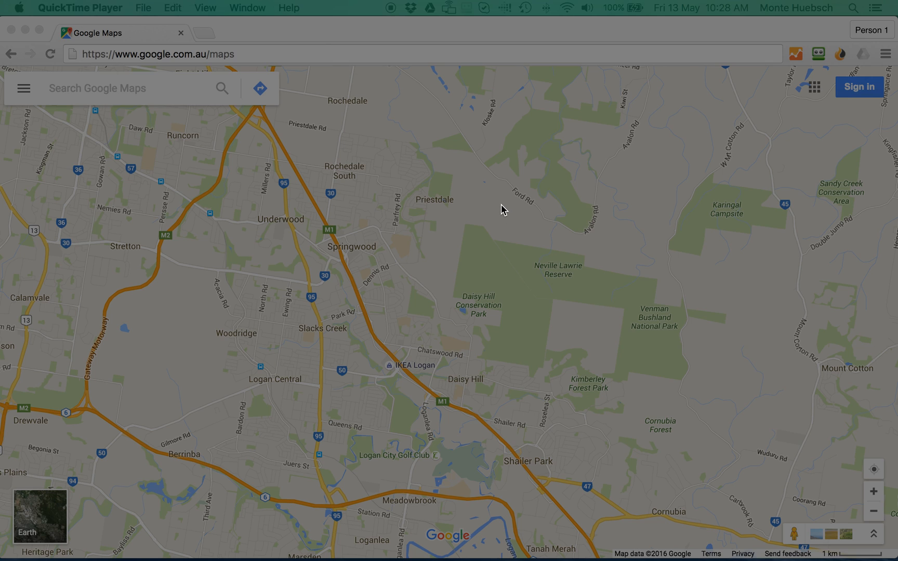
{"action": "mouse_move", "coordinate": [372, 57]}
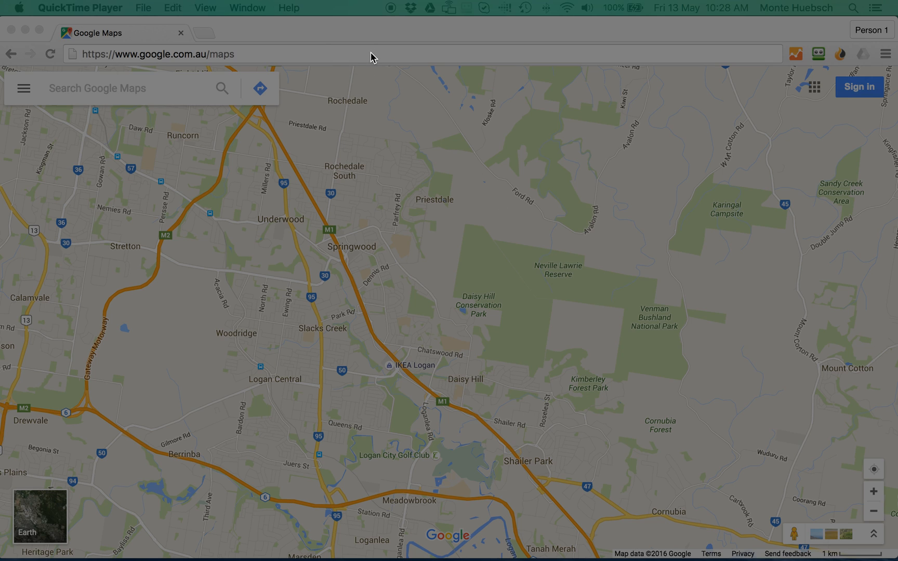
Search Google Maps for 'aussieweb' and open the AussieWeb Nariel Street listing
{"action": "left_click", "coordinate": [374, 54]}
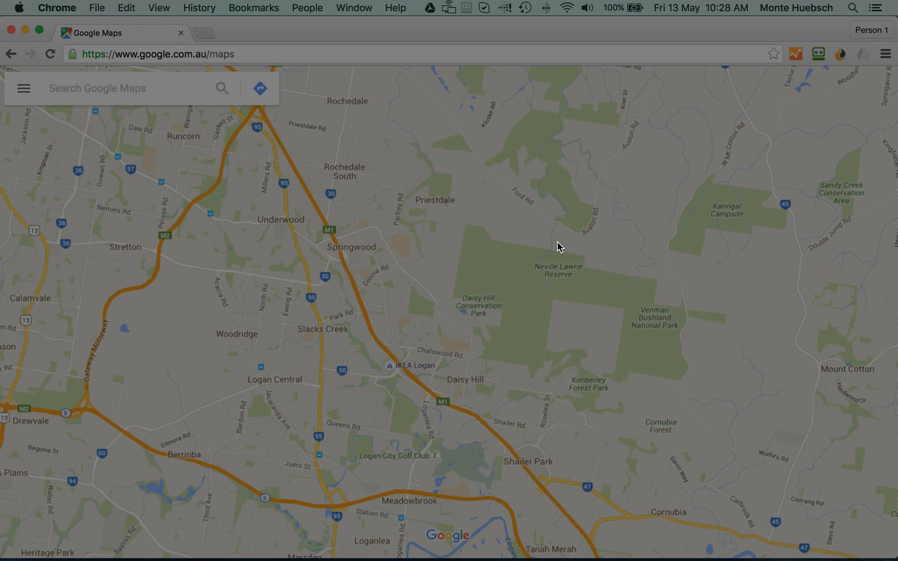
{"action": "left_click", "coordinate": [120, 87]}
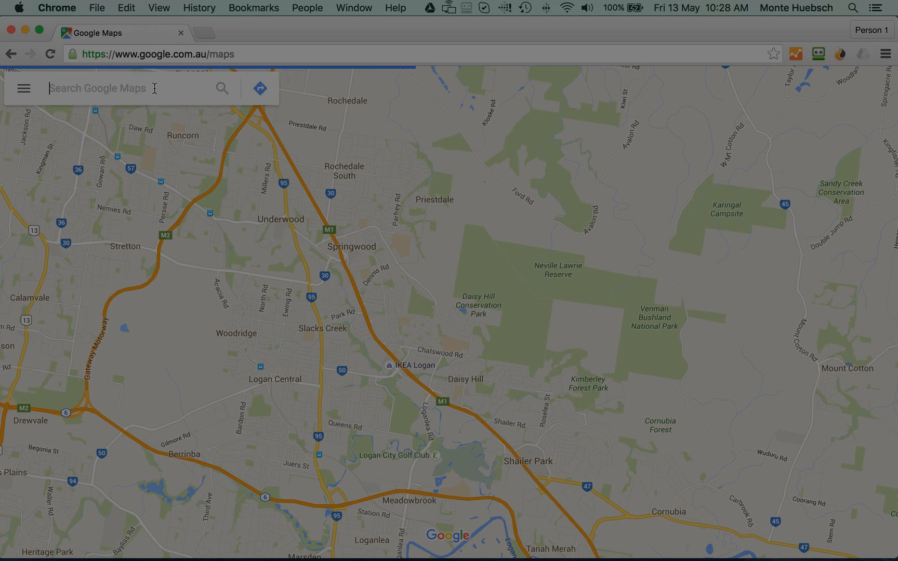
{"action": "type", "text": "aussieweb"}
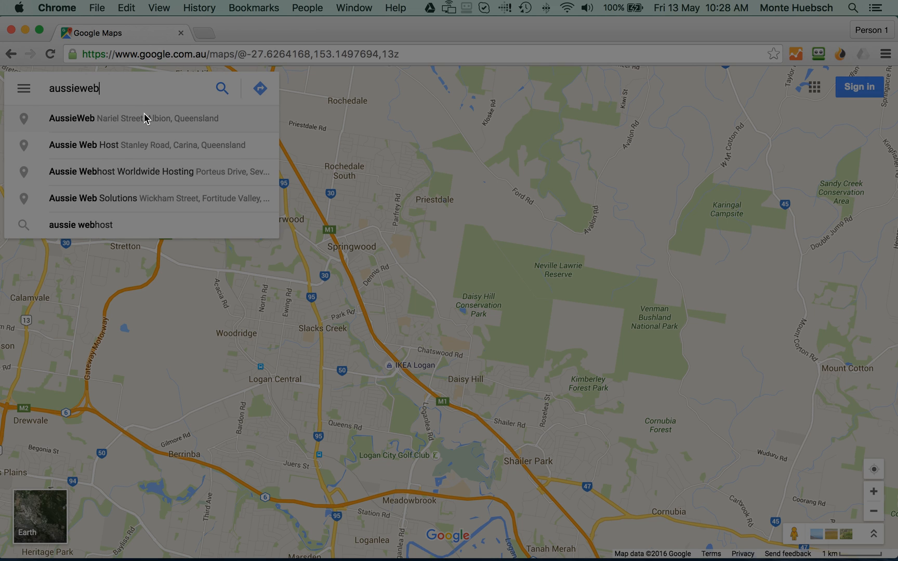
{"action": "left_click", "coordinate": [130, 118]}
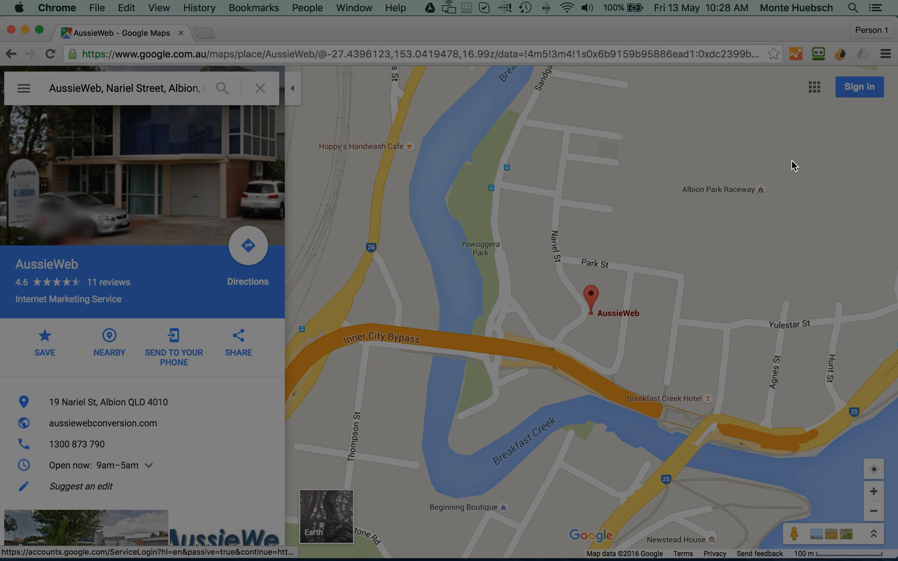
{"action": "mouse_move", "coordinate": [646, 236]}
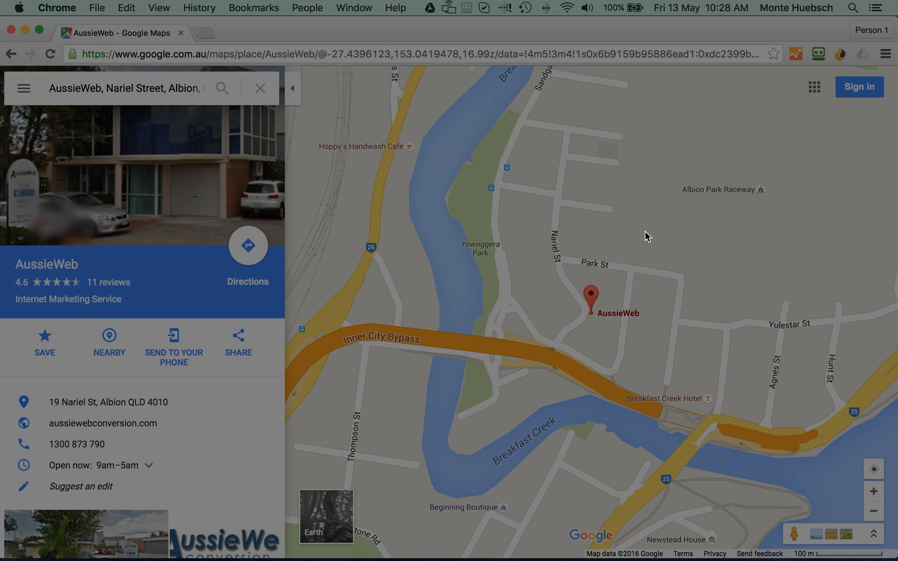
{"action": "mouse_move", "coordinate": [658, 244]}
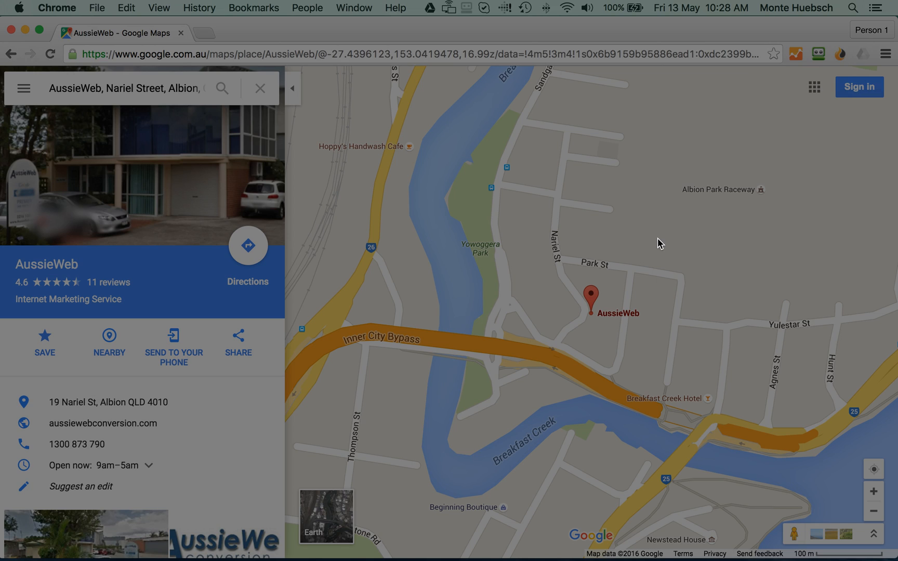
{"action": "mouse_move", "coordinate": [734, 209]}
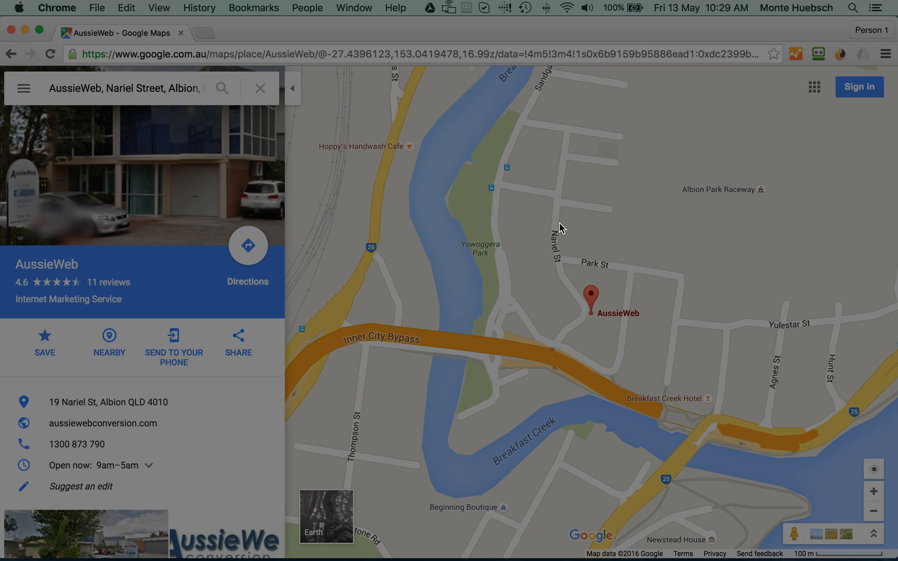
{"action": "scroll", "scroll_direction": "down", "scroll_amount": 3}
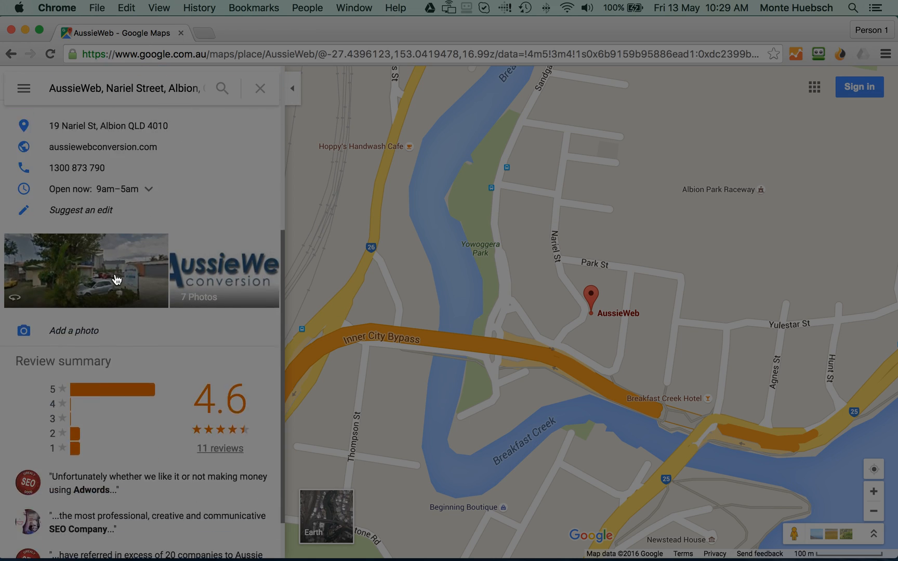
{"action": "scroll", "scroll_direction": "down", "scroll_amount": 3}
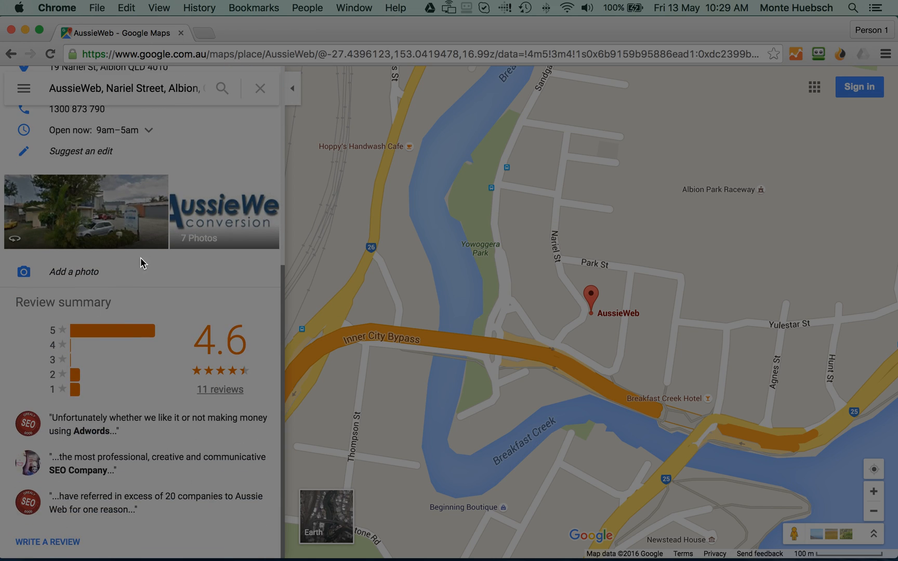
{"action": "mouse_move", "coordinate": [859, 91]}
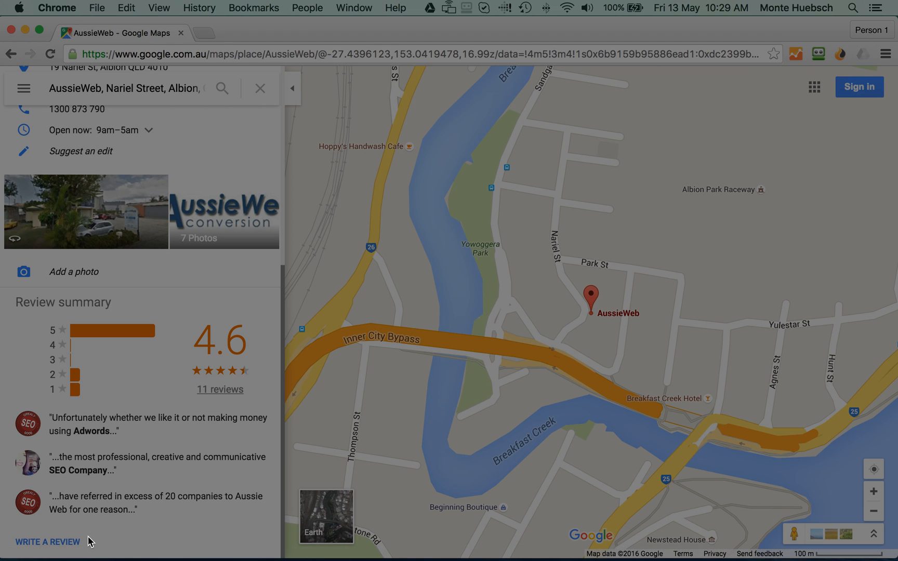
{"action": "left_click", "coordinate": [46, 542]}
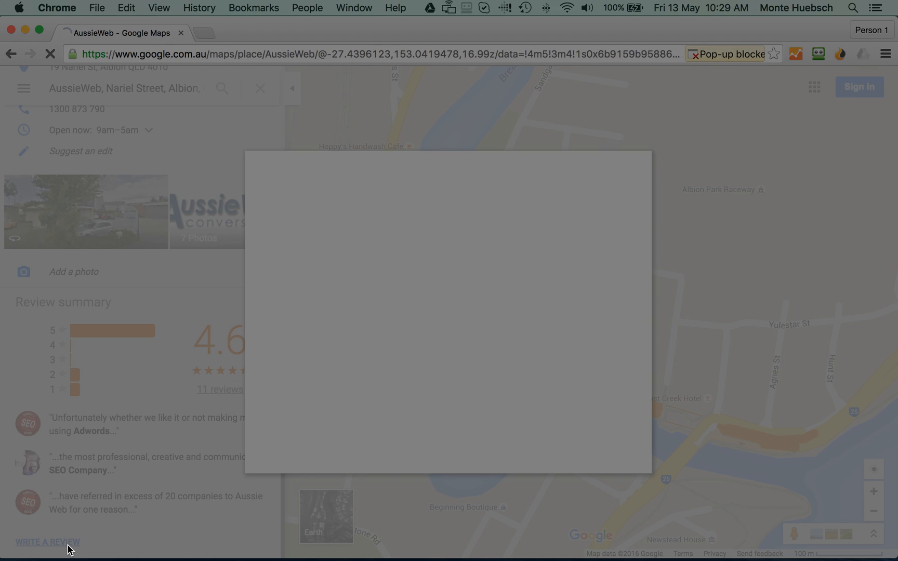
{"action": "left_click", "coordinate": [46, 542]}
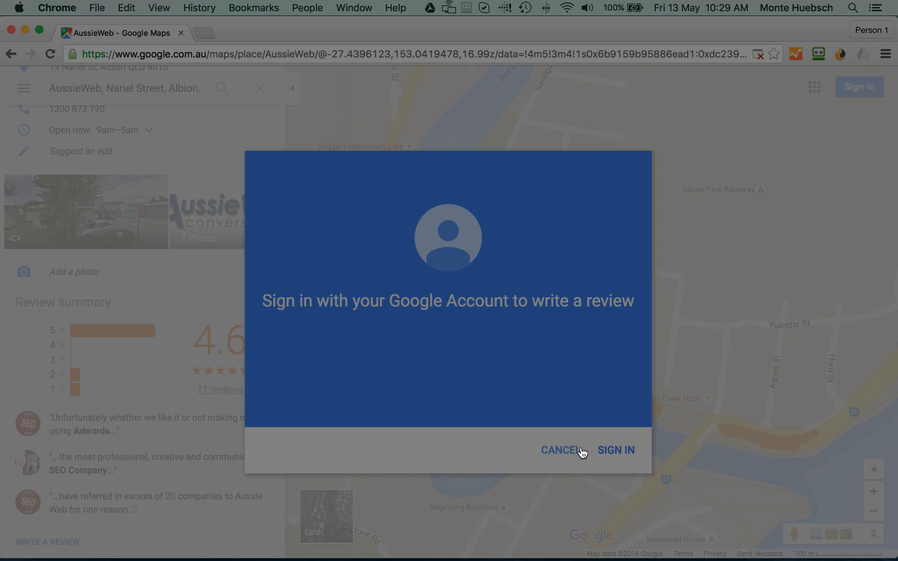
{"action": "left_click", "coordinate": [562, 450]}
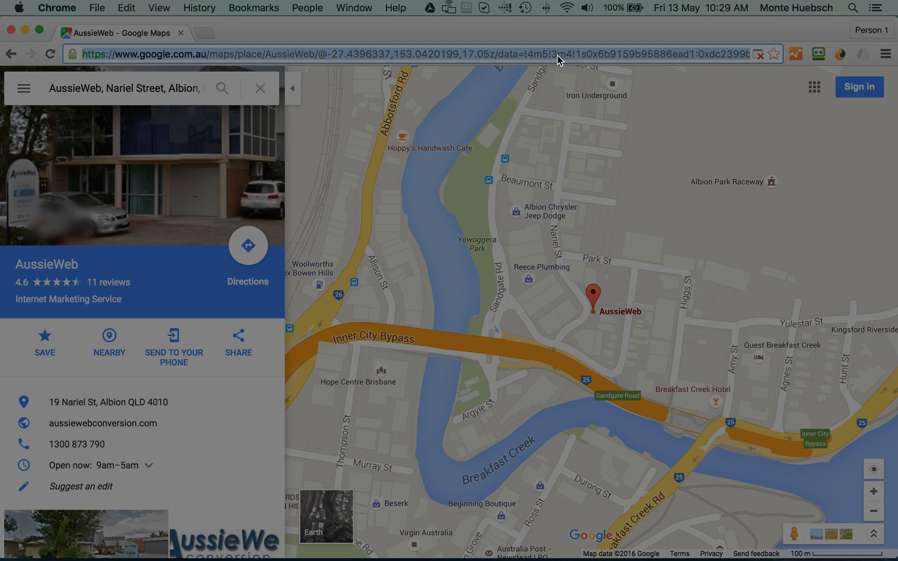
{"action": "mouse_move", "coordinate": [574, 79]}
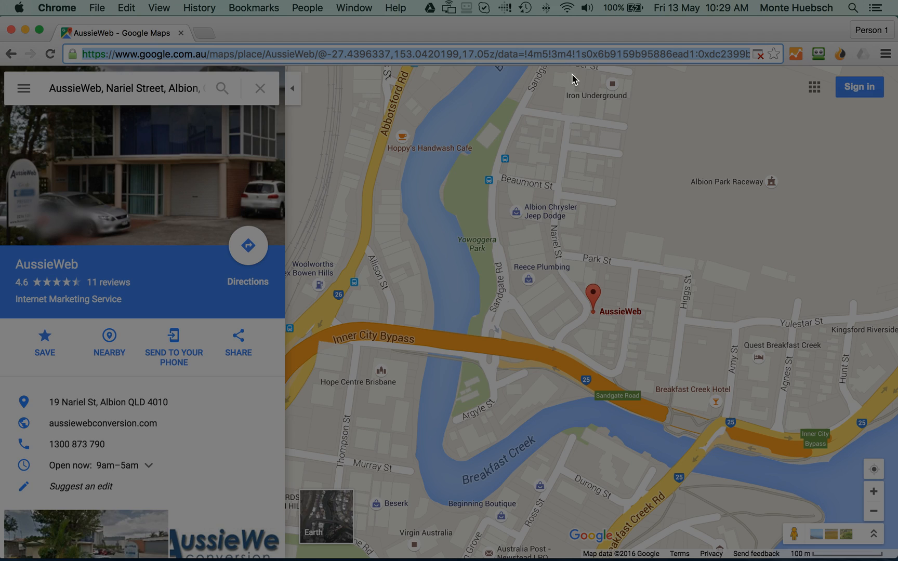
{"action": "mouse_move", "coordinate": [26, 91]}
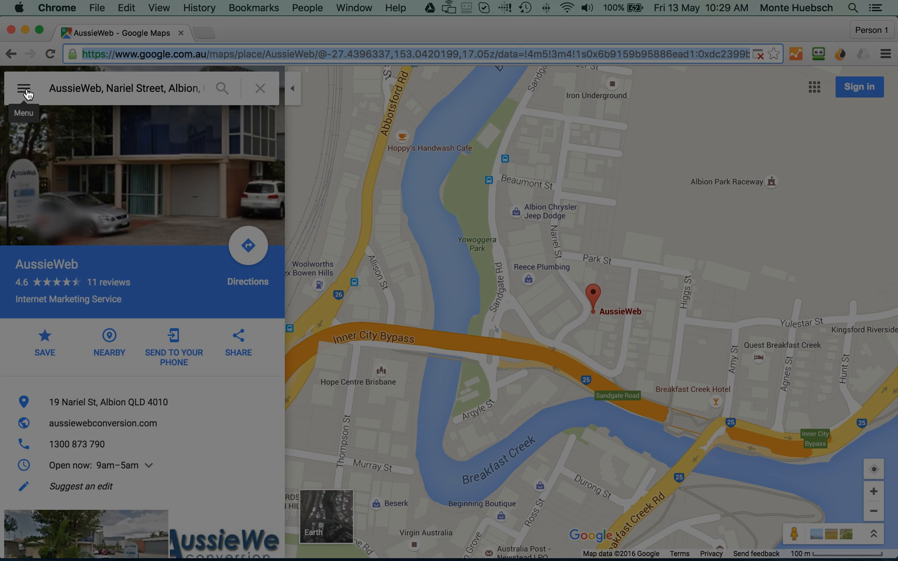
{"action": "left_click", "coordinate": [23, 87]}
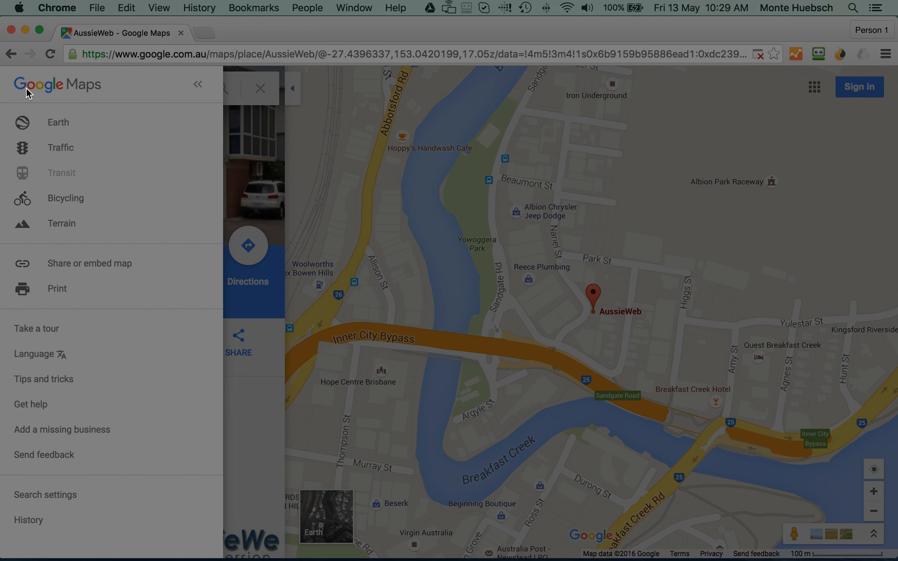
{"action": "mouse_move", "coordinate": [110, 255]}
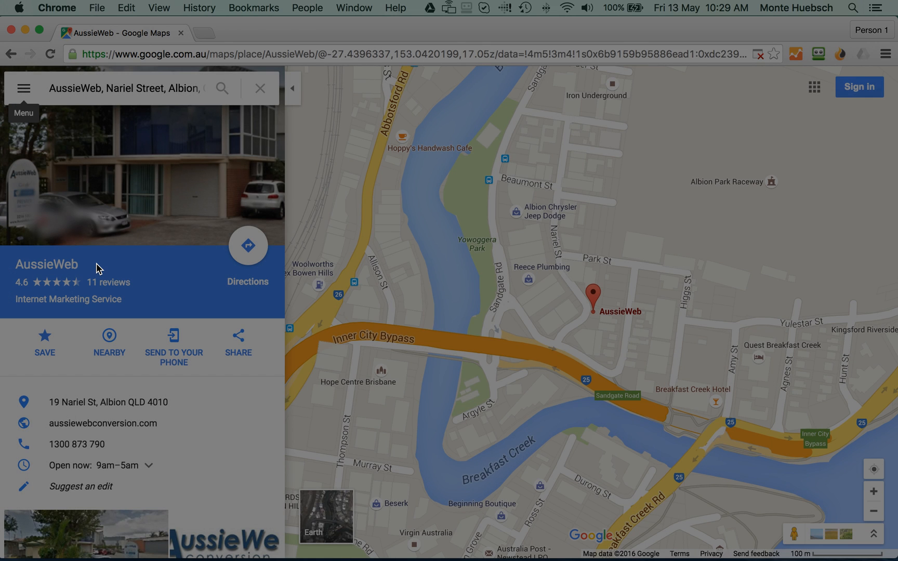
{"action": "left_click", "coordinate": [238, 335]}
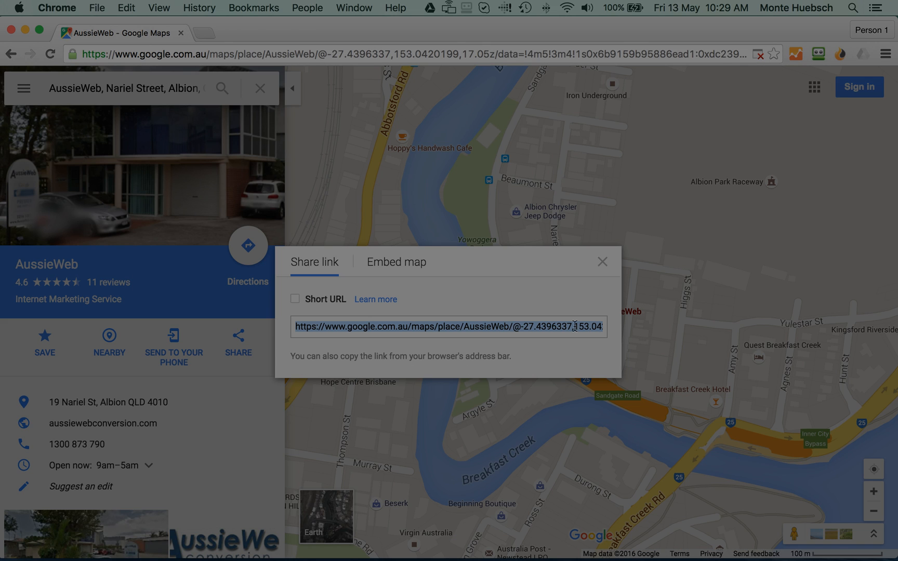
{"action": "mouse_move", "coordinate": [686, 270]}
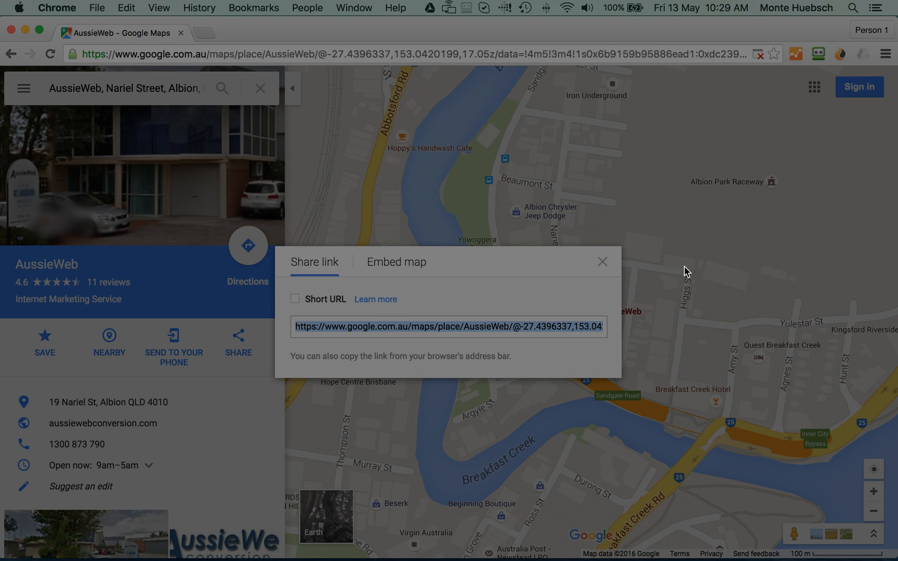
{"action": "left_click", "coordinate": [296, 299]}
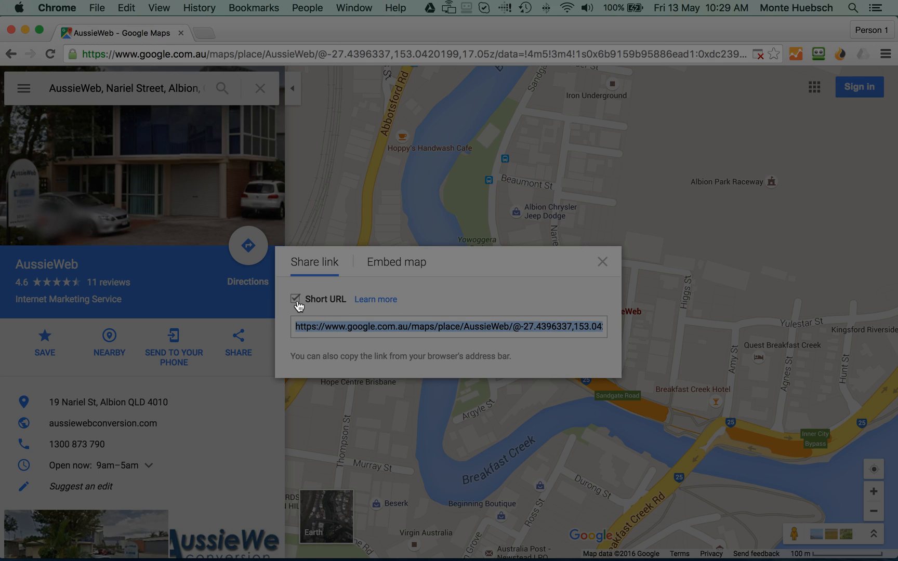
{"action": "left_click", "coordinate": [296, 300]}
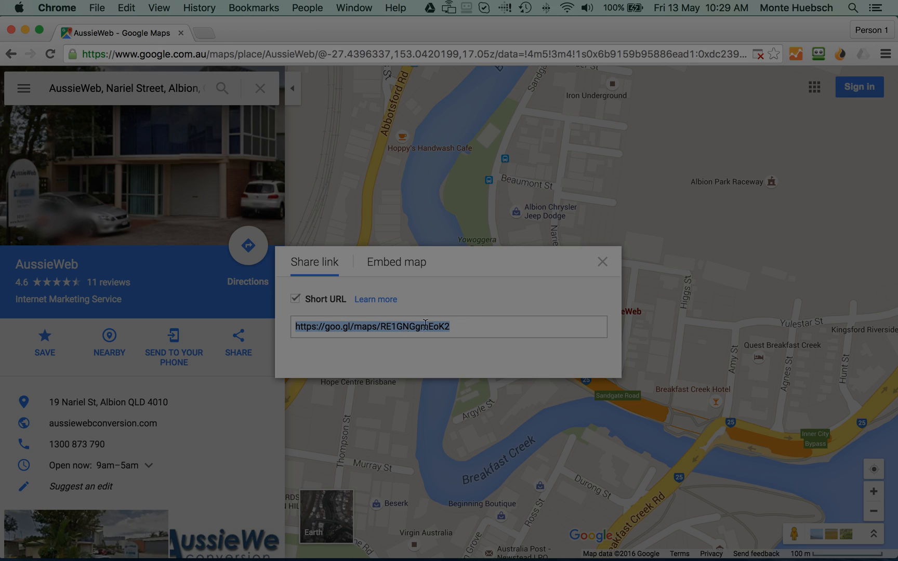
{"action": "right_click", "coordinate": [421, 326]}
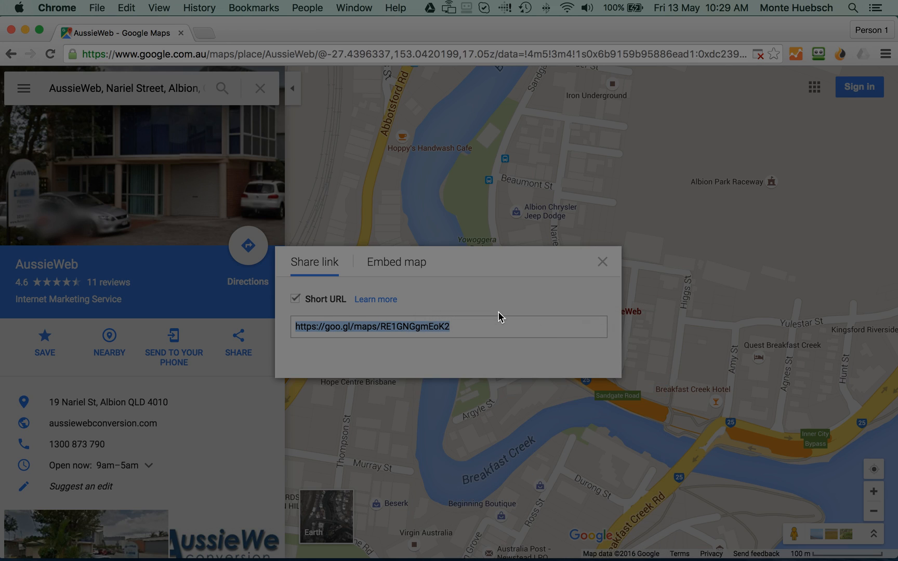
{"action": "mouse_move", "coordinate": [308, 164]}
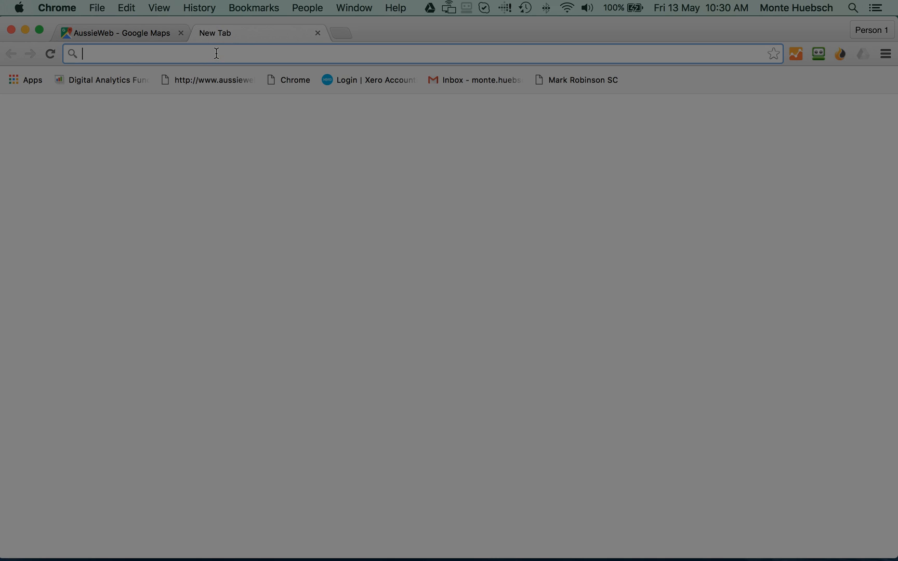
{"action": "type", "text": "https://goo.gl/maps/RE1GNGgmEoK2"}
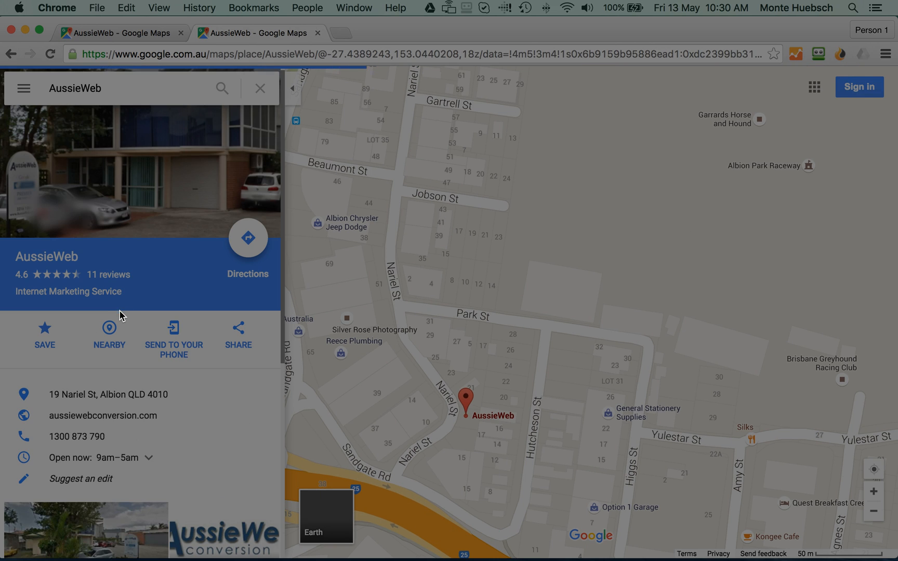
{"action": "scroll", "scroll_direction": "down", "scroll_amount": 3}
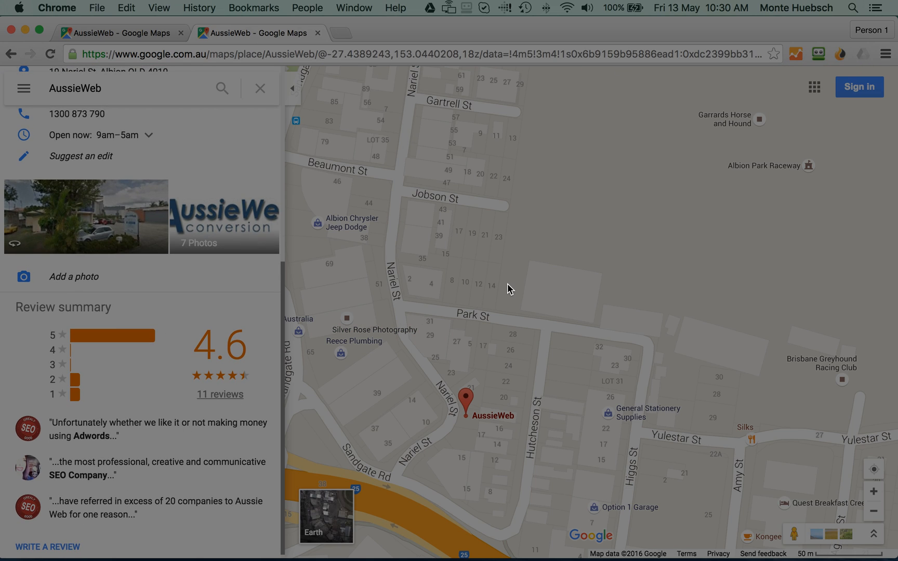
{"action": "mouse_move", "coordinate": [861, 95]}
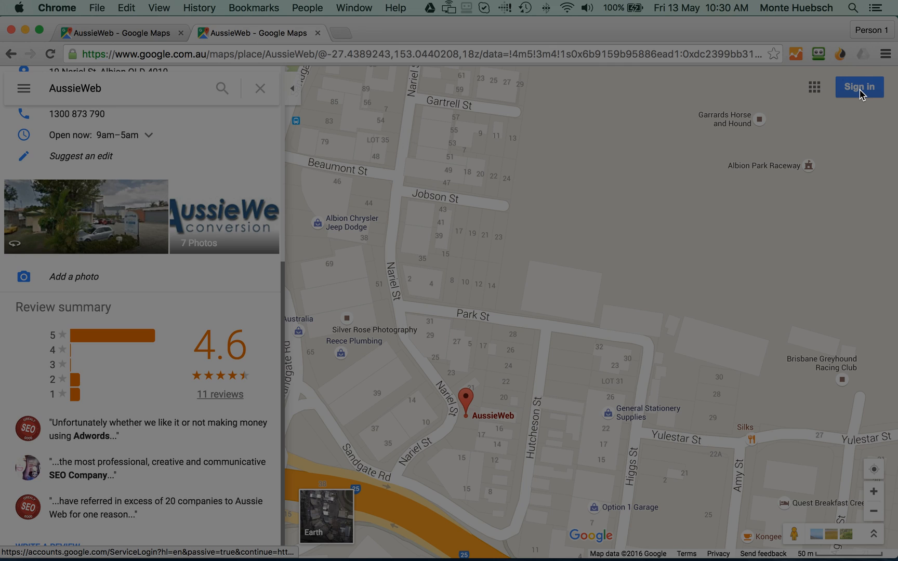
{"action": "left_click", "coordinate": [859, 87]}
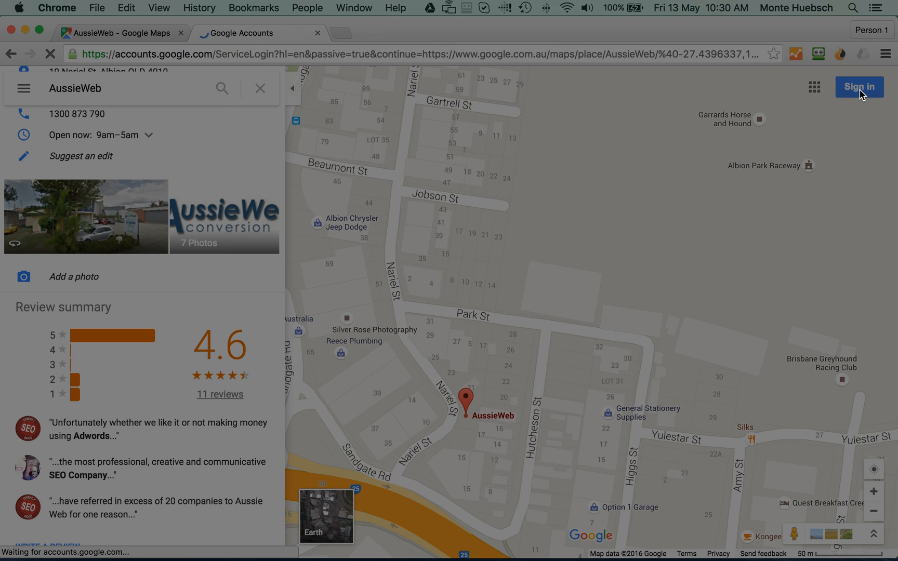
Choose the saved Google account and sign in with its password
{"action": "left_click", "coordinate": [859, 86]}
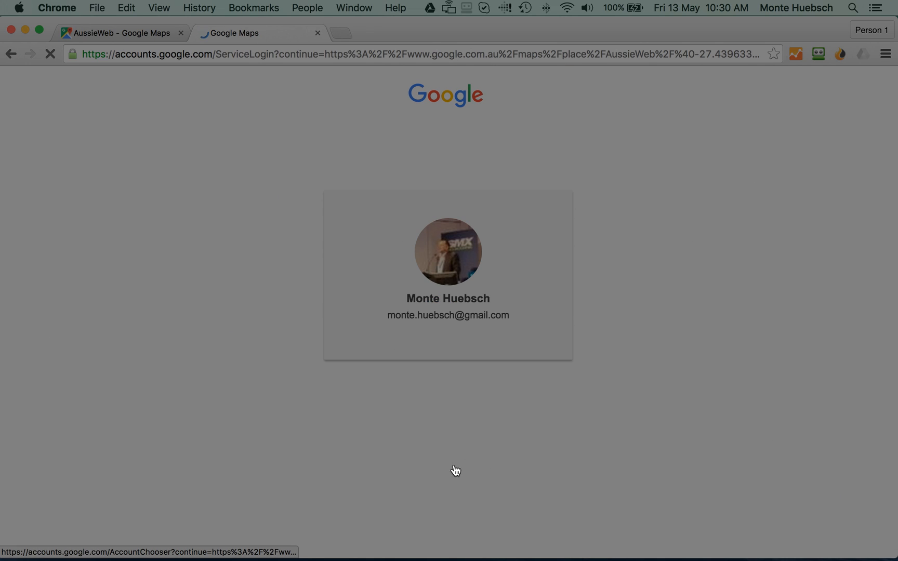
{"action": "left_click", "coordinate": [448, 259]}
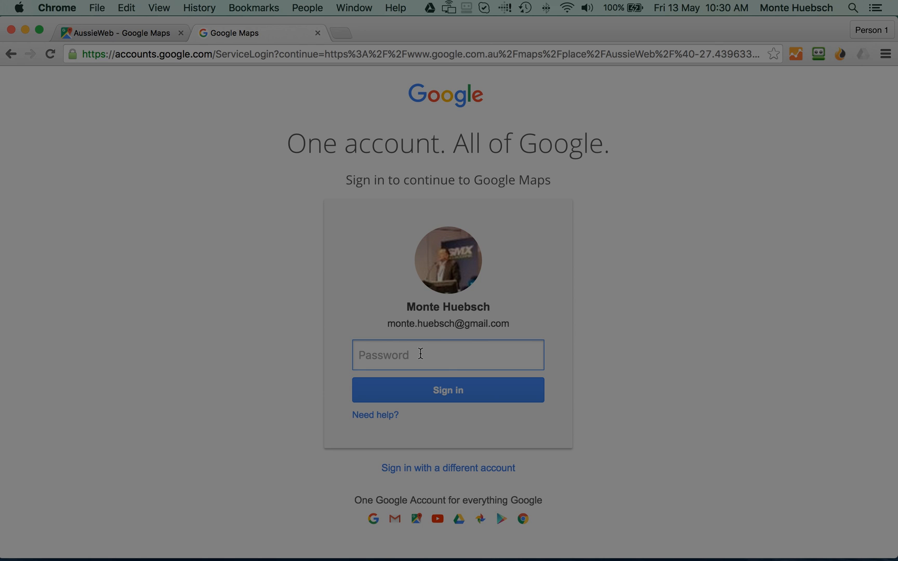
{"action": "type", "text": "••••••"}
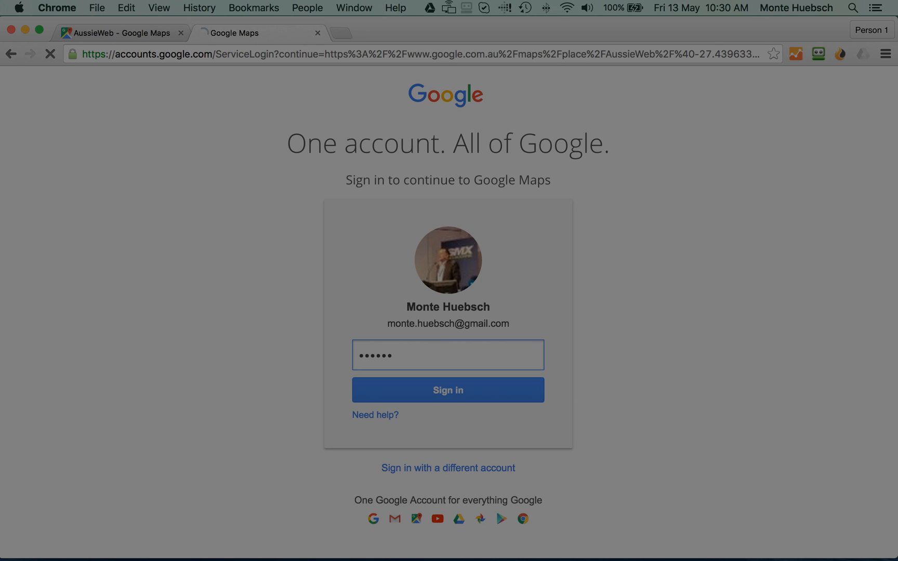
{"action": "left_click", "coordinate": [447, 390]}
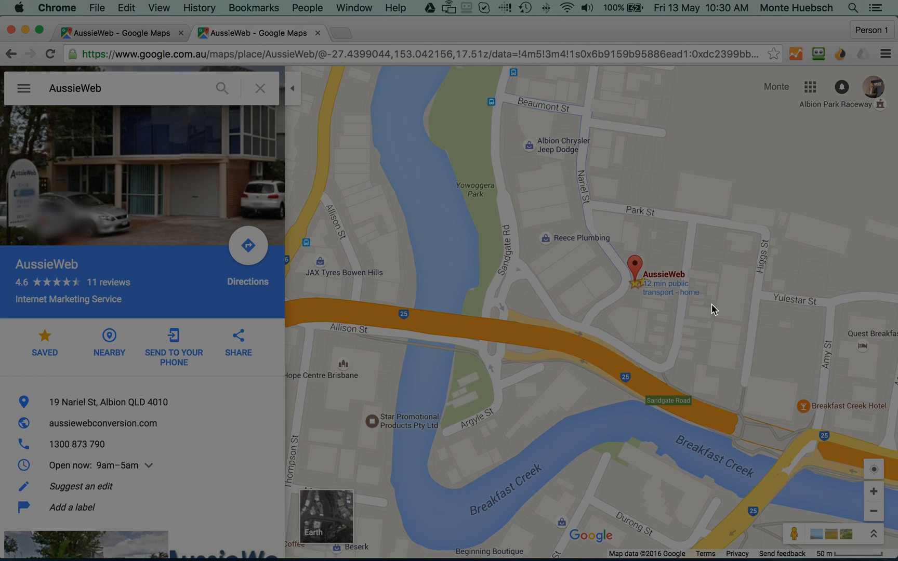
{"action": "mouse_move", "coordinate": [23, 88]}
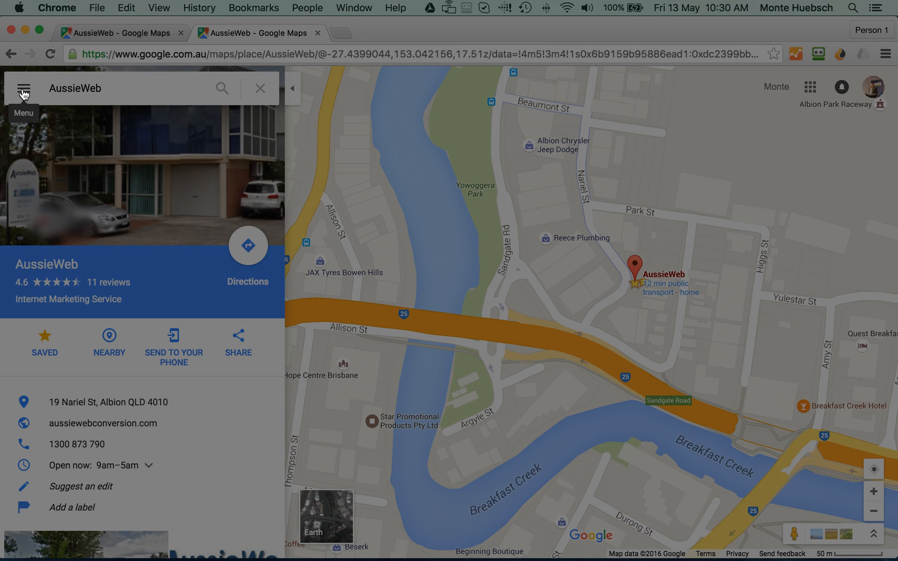
Choose 'Share or embed map' from the hamburger menu to show the full-length share link
{"action": "left_click", "coordinate": [22, 87]}
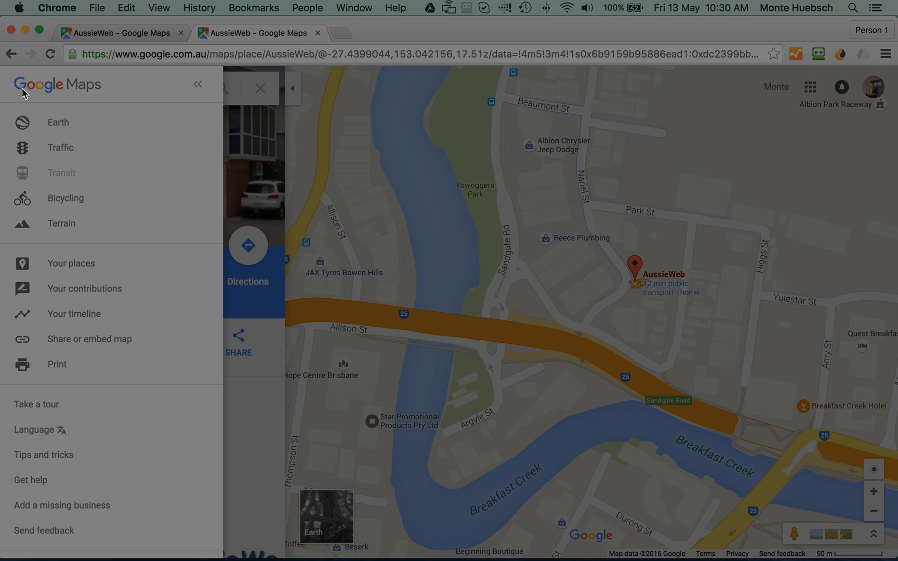
{"action": "mouse_move", "coordinate": [213, 130]}
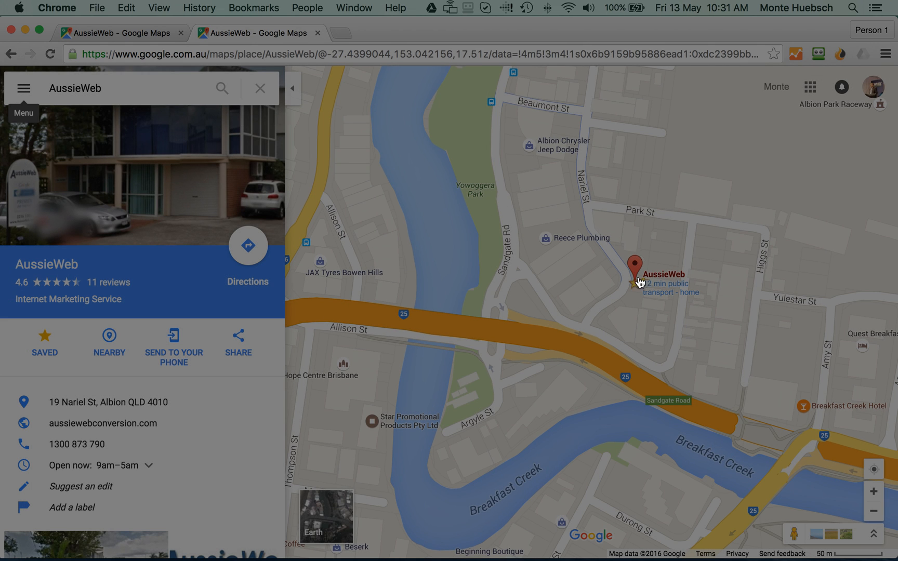
{"action": "mouse_move", "coordinate": [635, 280]}
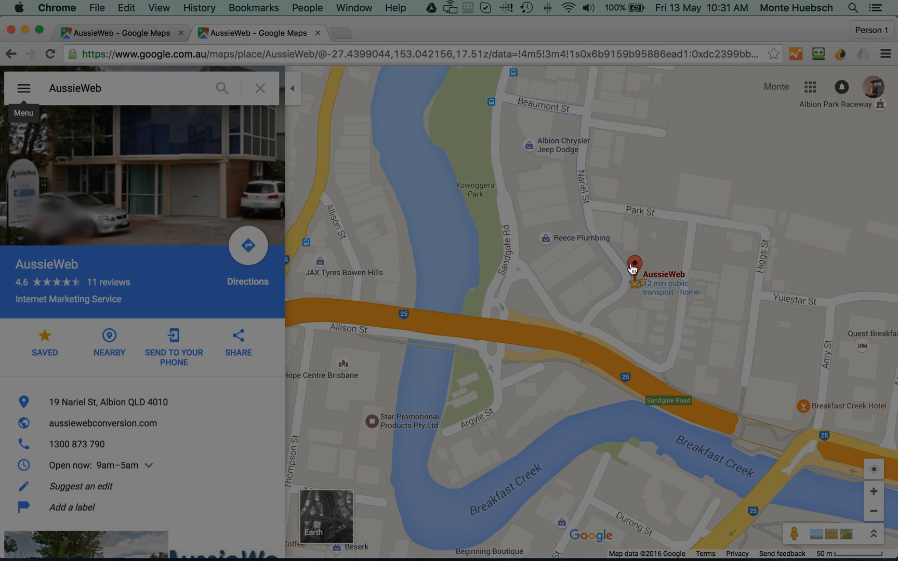
{"action": "left_click", "coordinate": [25, 87]}
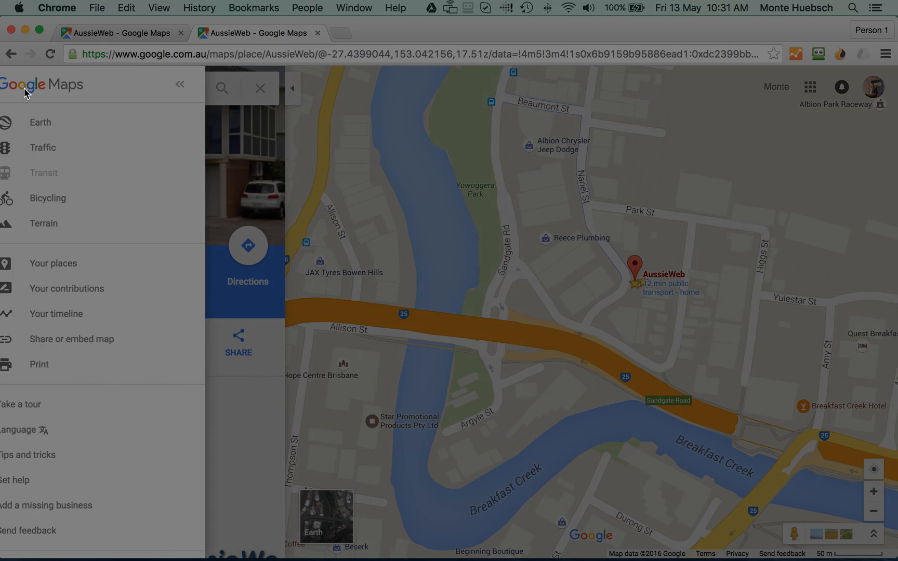
{"action": "mouse_move", "coordinate": [72, 343]}
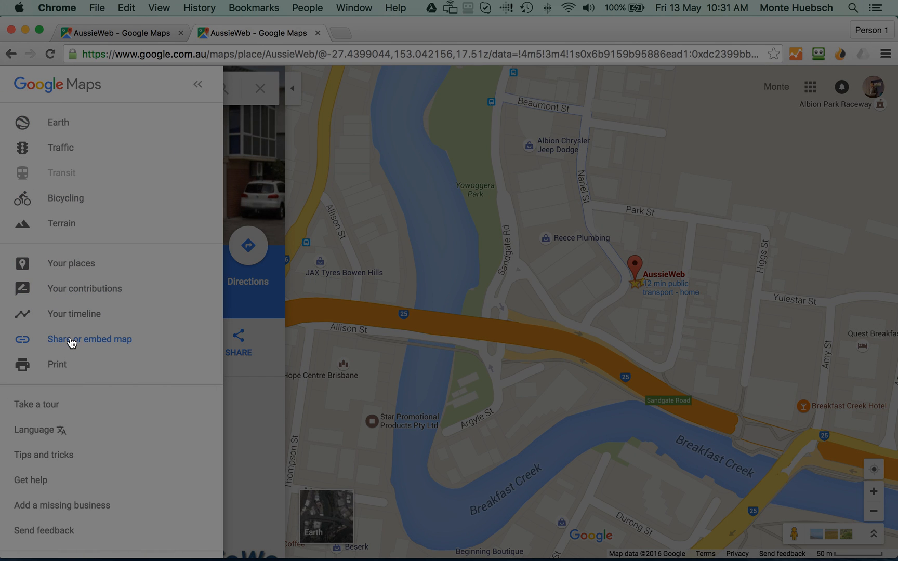
{"action": "left_click", "coordinate": [89, 339]}
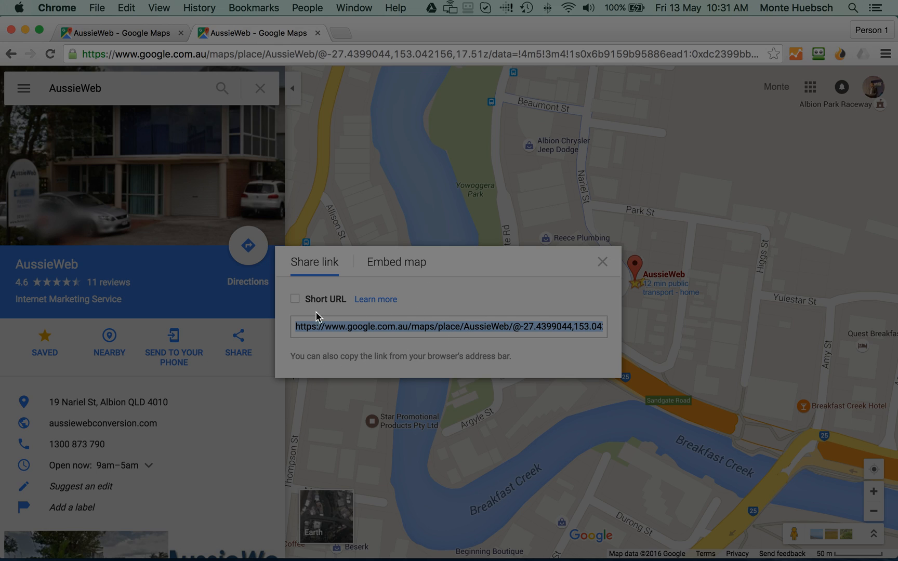
Switch the AussieWeb share link to a goo.gl short URL, copy it, and close the dialog
{"action": "left_click", "coordinate": [295, 299]}
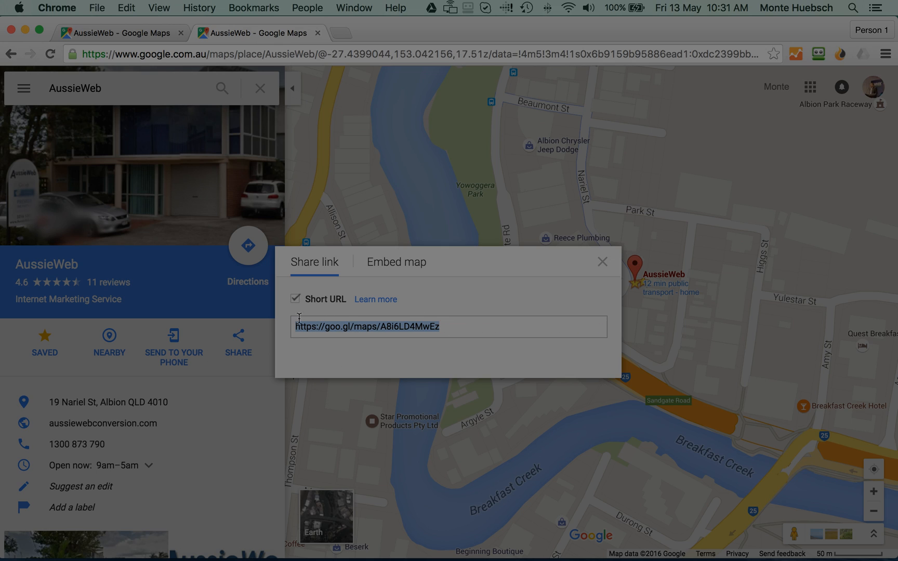
{"action": "right_click", "coordinate": [366, 327]}
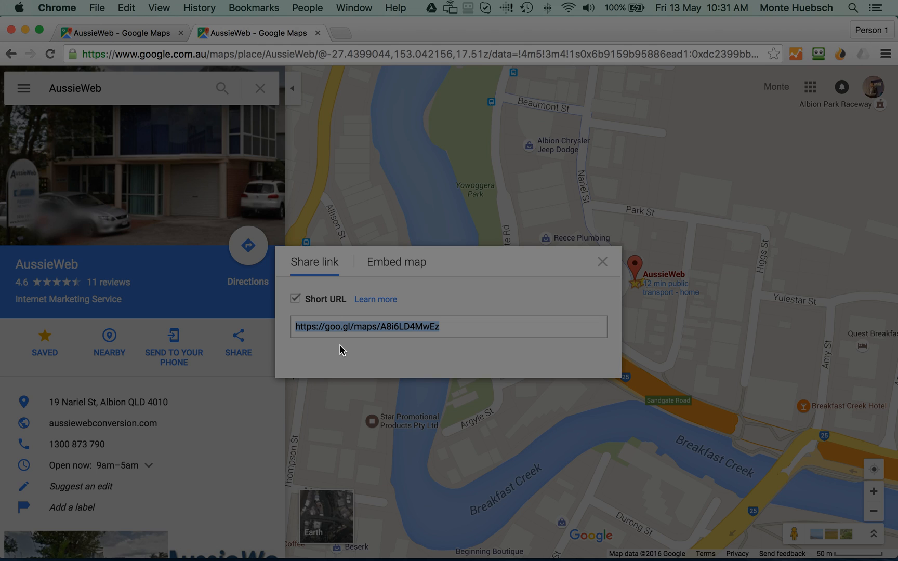
{"action": "mouse_move", "coordinate": [514, 314]}
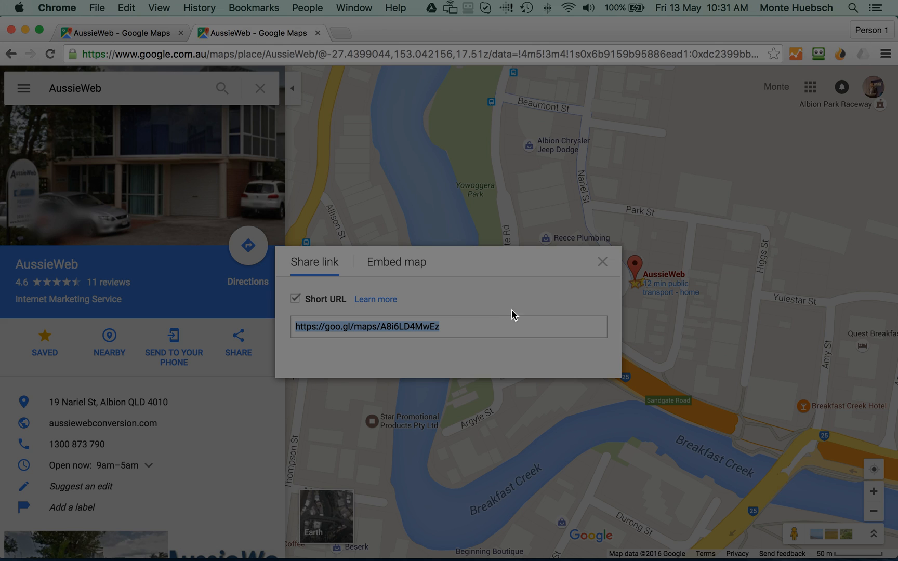
{"action": "mouse_move", "coordinate": [416, 345]}
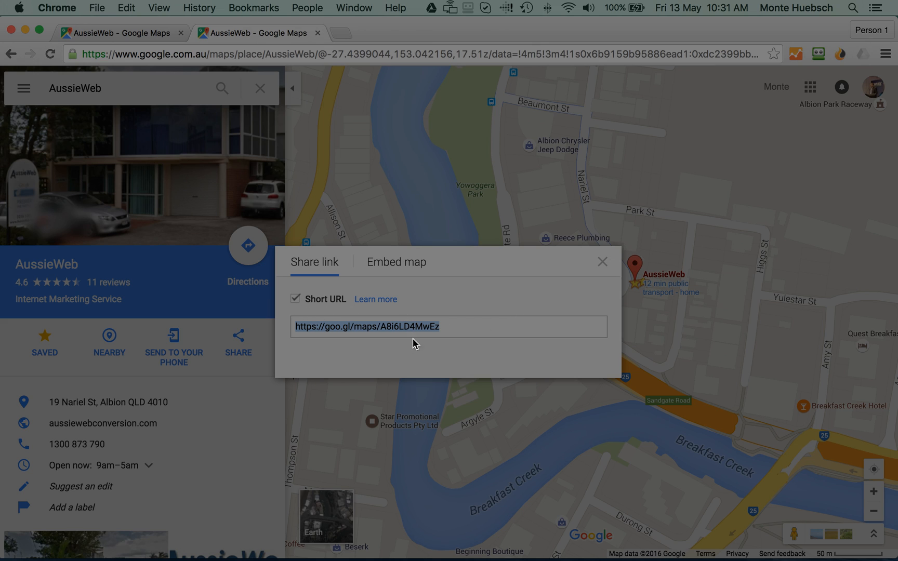
{"action": "mouse_move", "coordinate": [618, 306]}
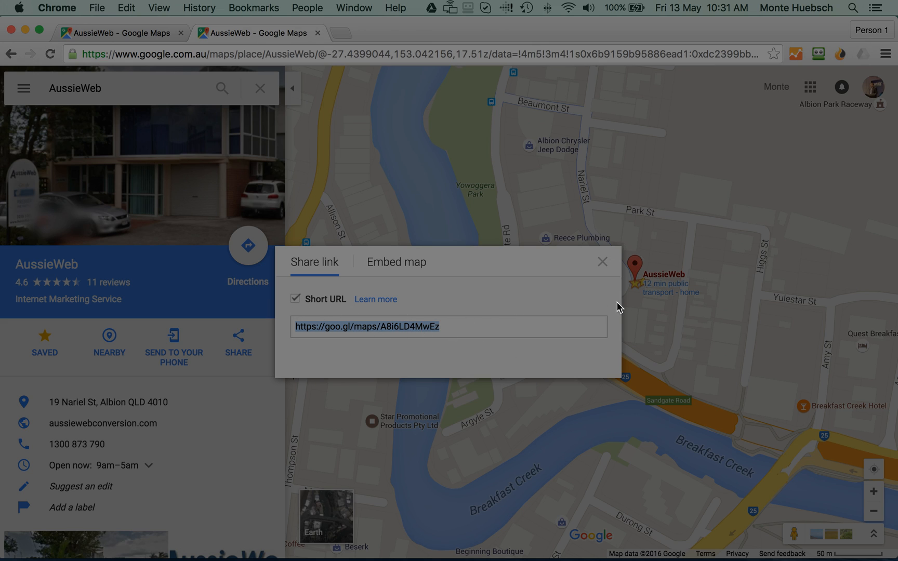
{"action": "left_click", "coordinate": [602, 261]}
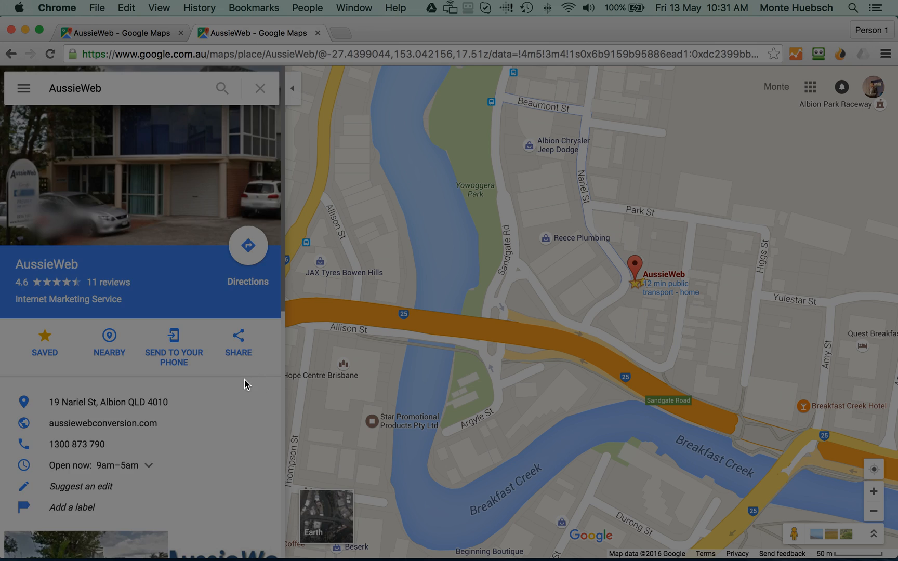
{"action": "scroll", "scroll_direction": "down", "scroll_amount": 3}
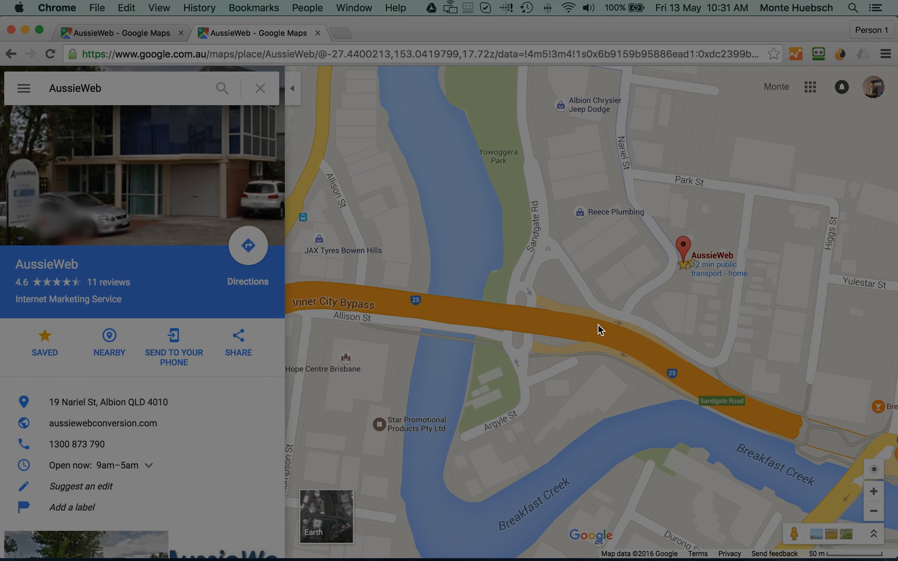
{"action": "mouse_move", "coordinate": [588, 318]}
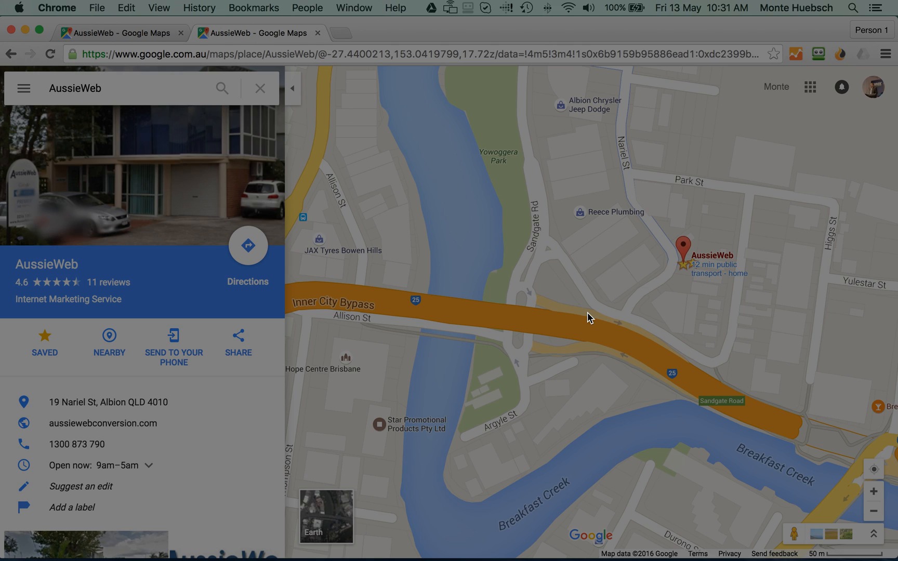
{"action": "mouse_move", "coordinate": [606, 312]}
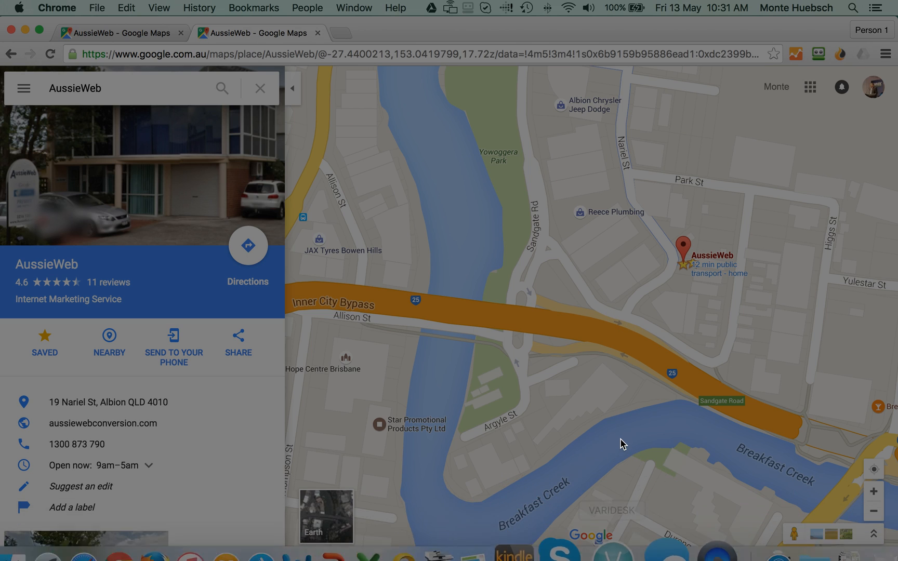
{"action": "mouse_move", "coordinate": [660, 524]}
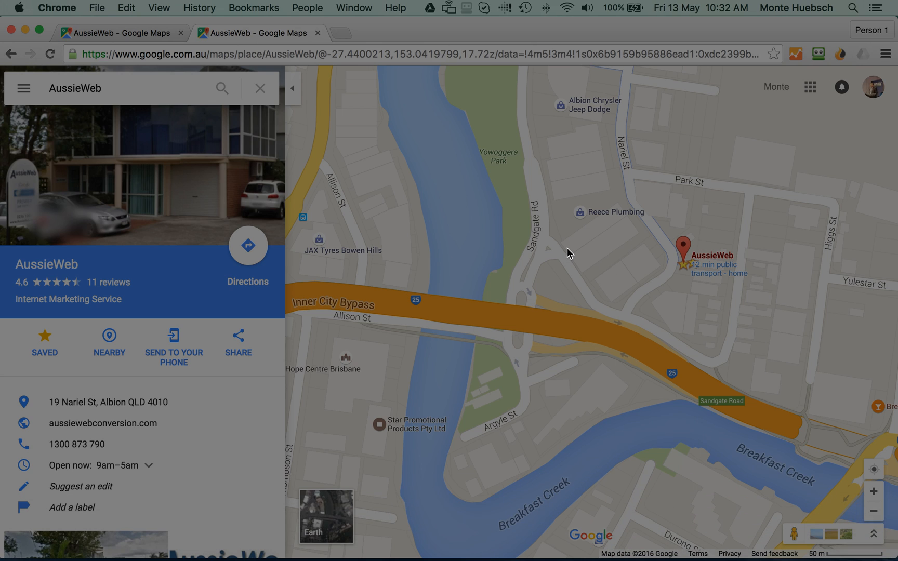
{"action": "mouse_move", "coordinate": [584, 254]}
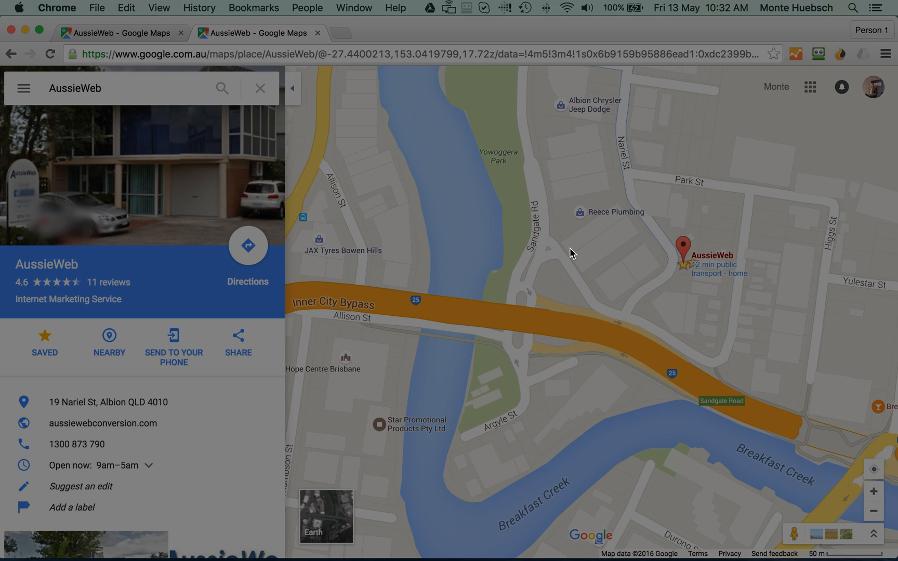
{"action": "scroll", "scroll_direction": "down", "scroll_amount": 3}
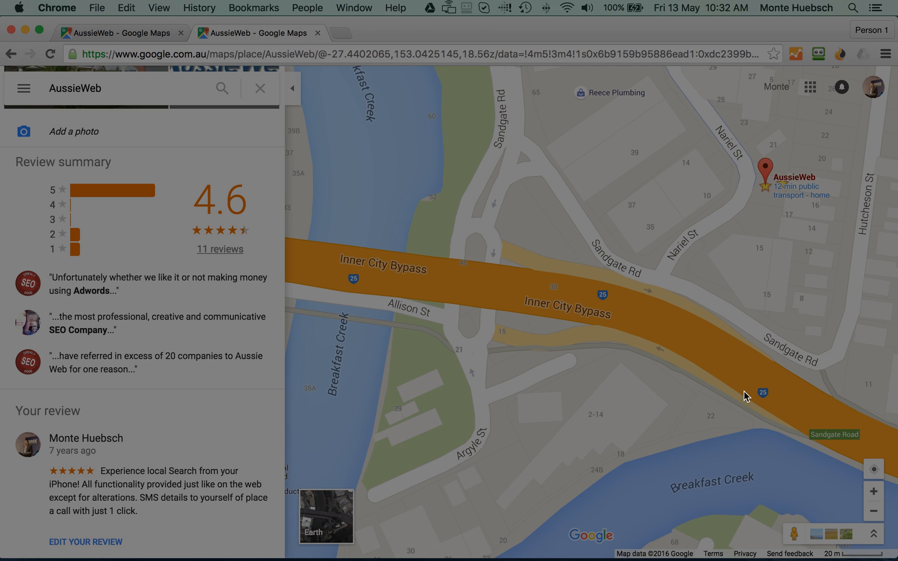
{"action": "mouse_move", "coordinate": [727, 349]}
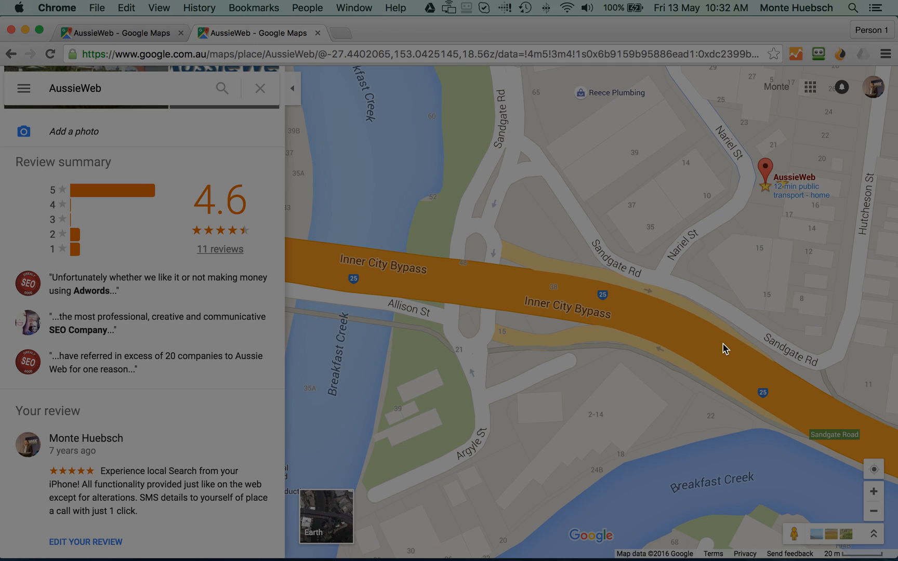